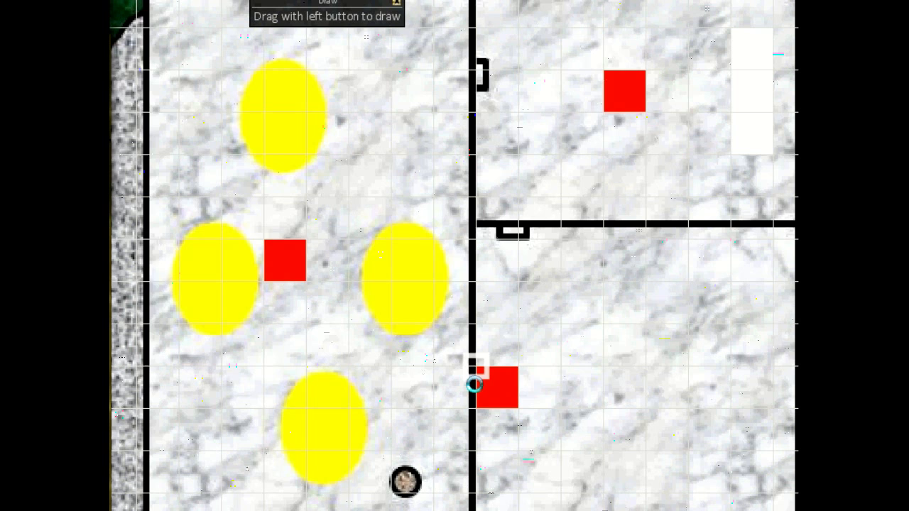
mouse_move(669, 284)
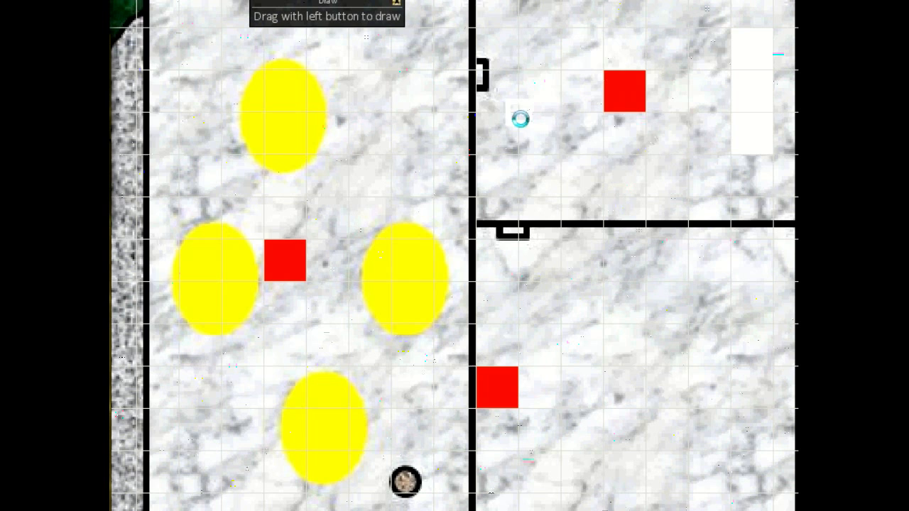
mouse_move(533, 58)
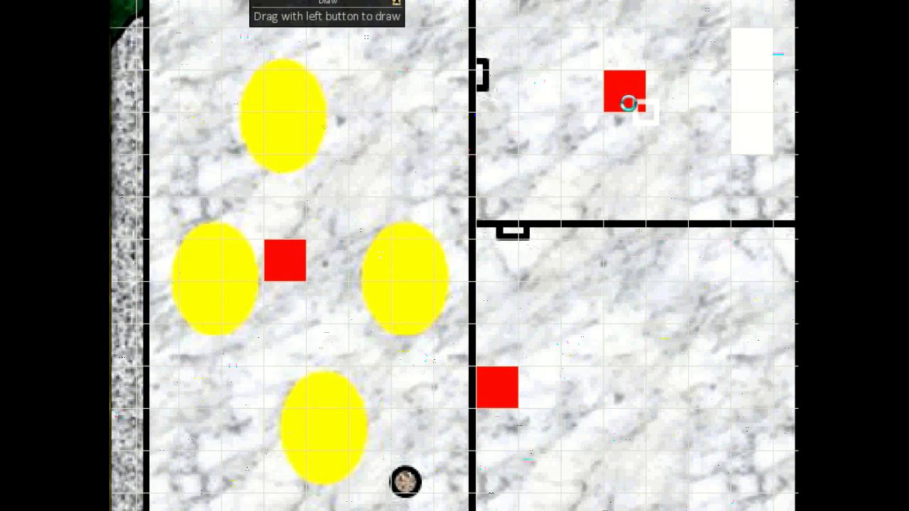
mouse_move(637, 120)
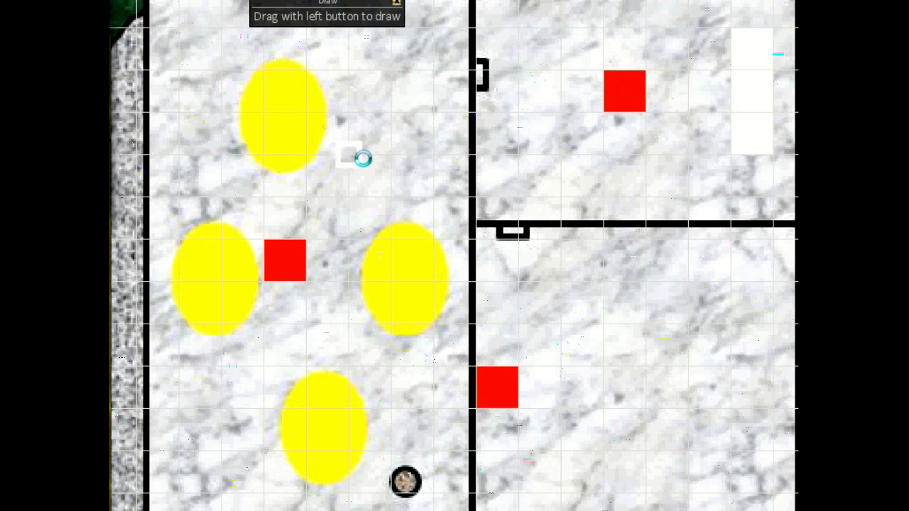
mouse_move(348, 380)
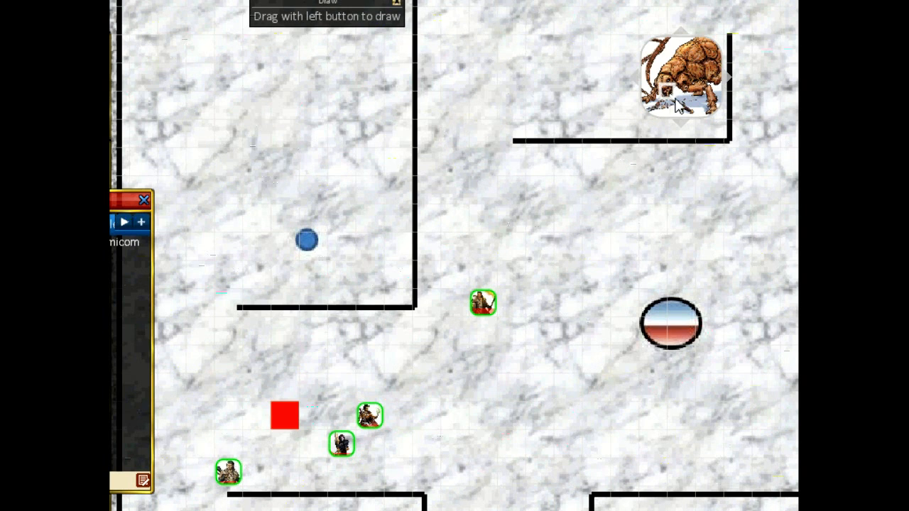
mouse_move(700, 138)
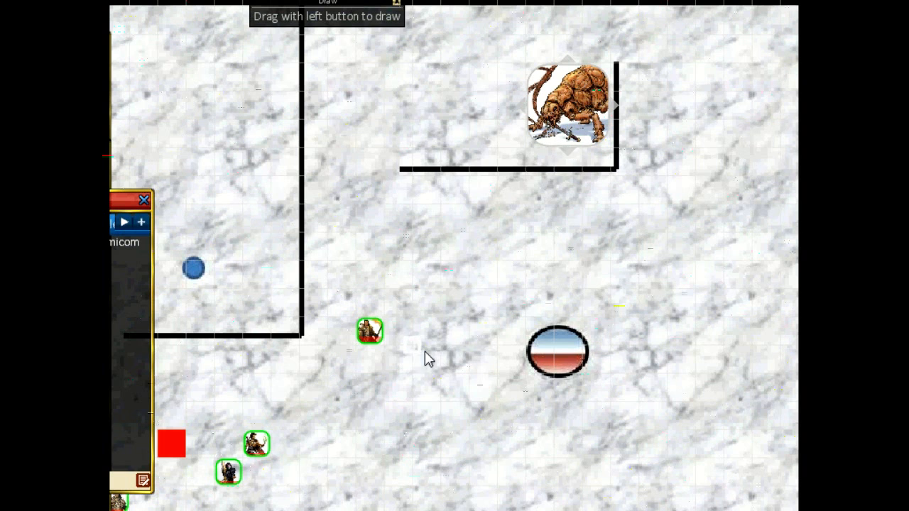
mouse_move(608, 422)
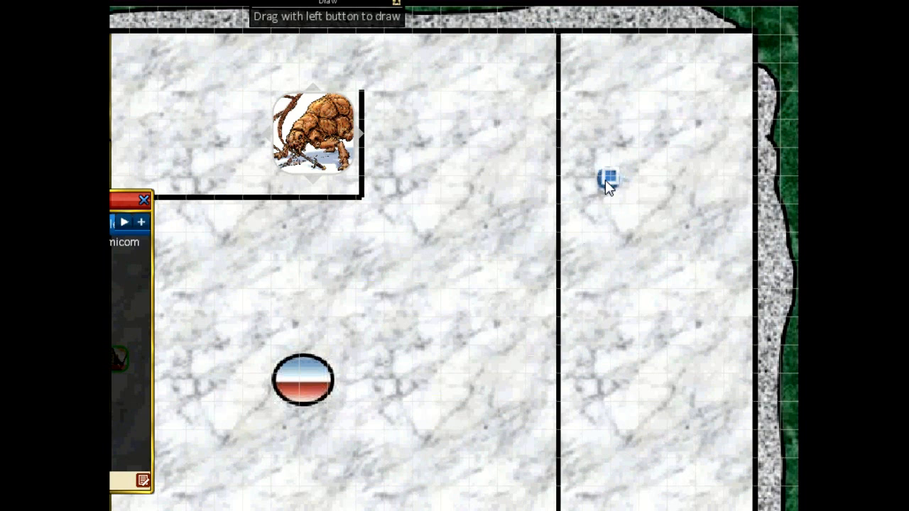
mouse_move(621, 197)
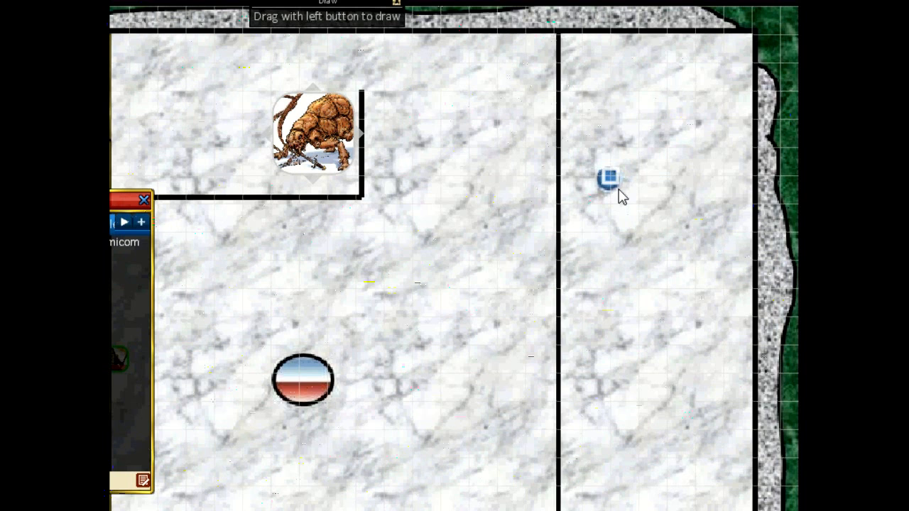
mouse_move(616, 176)
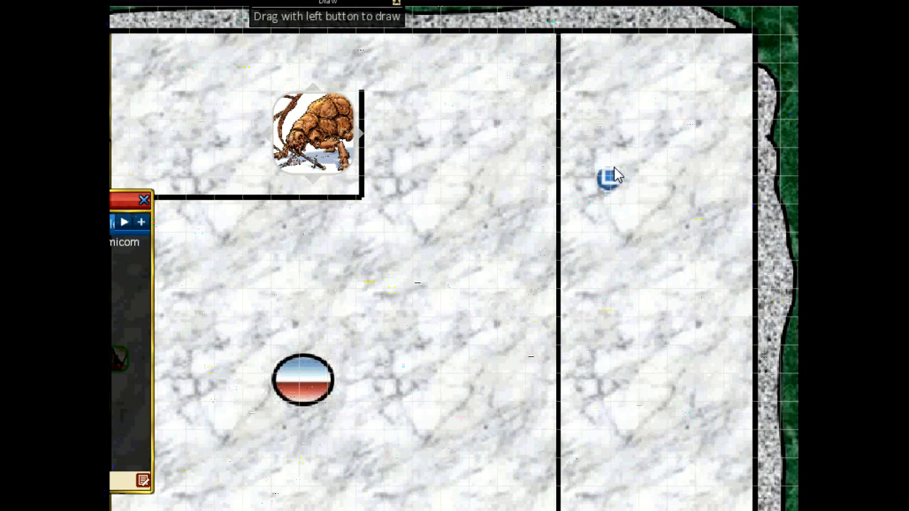